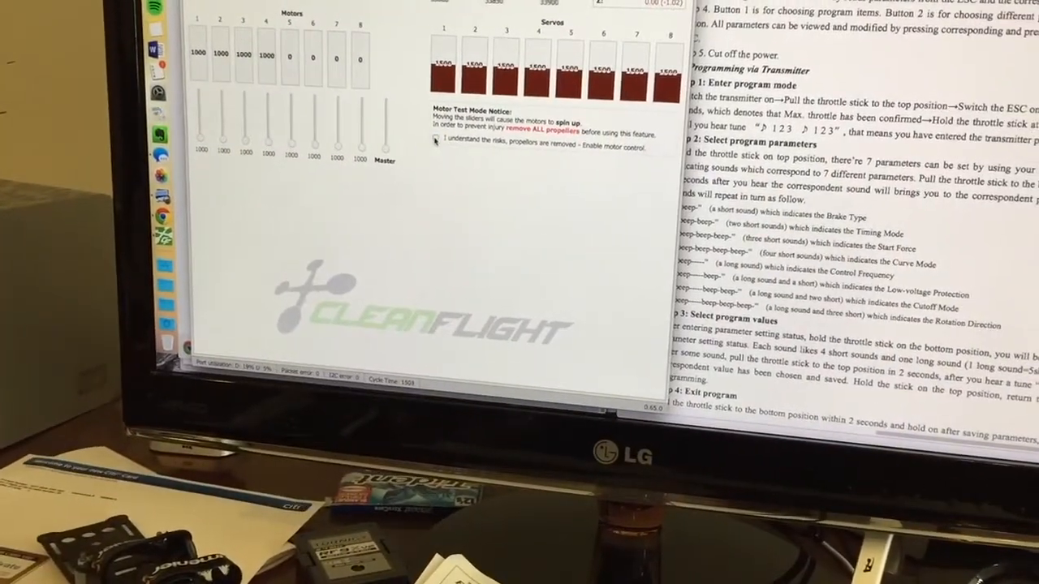
# Step: Tick 'I understand the risks, propellers are removed' to enable motor control
pyautogui.click(433, 158)
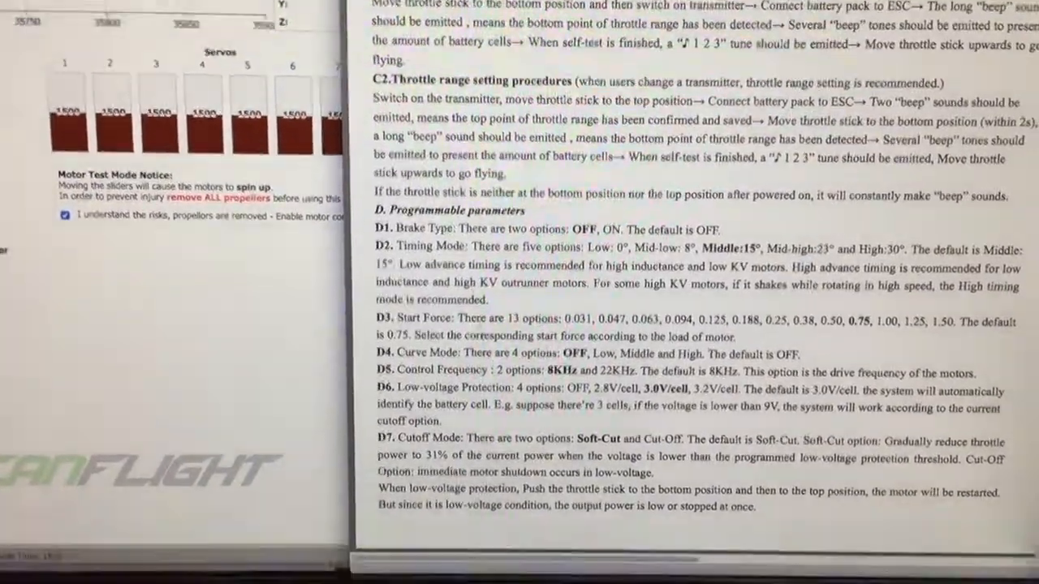
# Step: Scroll the ESC manual to the Step 3 and Step 4 programming instructions
pyautogui.scroll(-3)
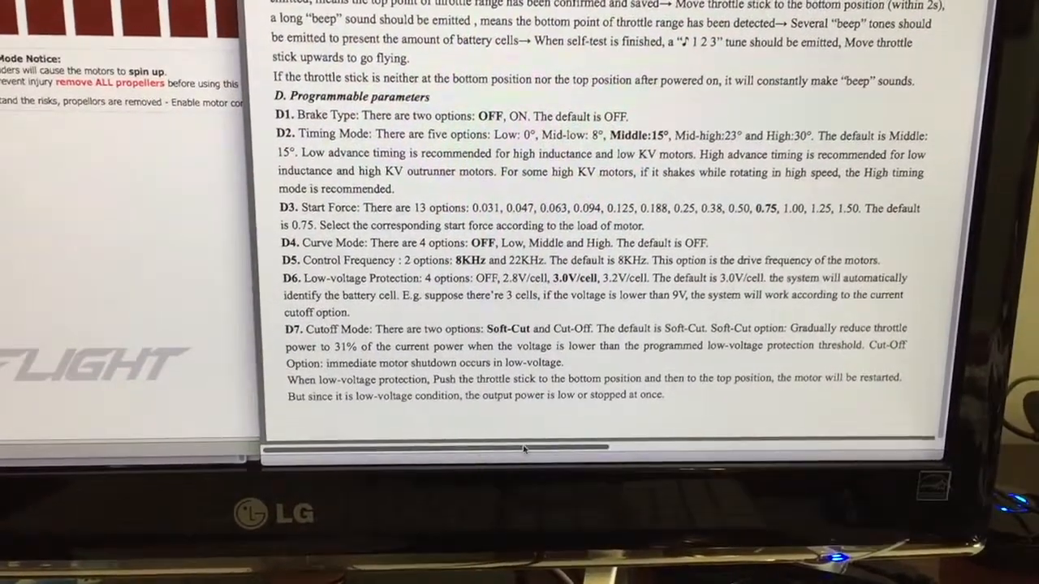
pyautogui.hscroll(3)
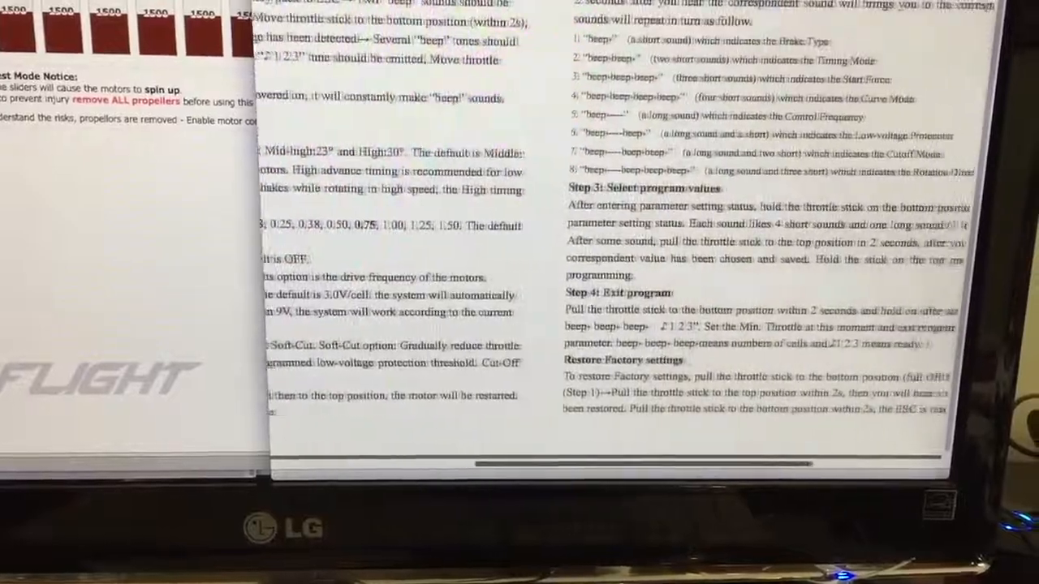